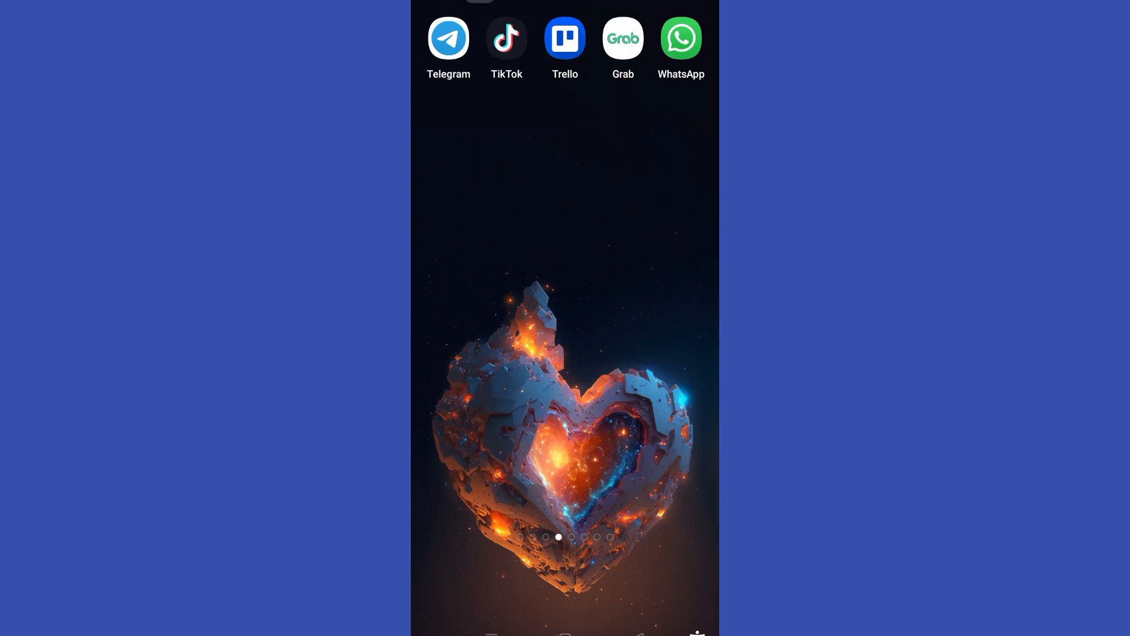
pyautogui.click(448, 38)
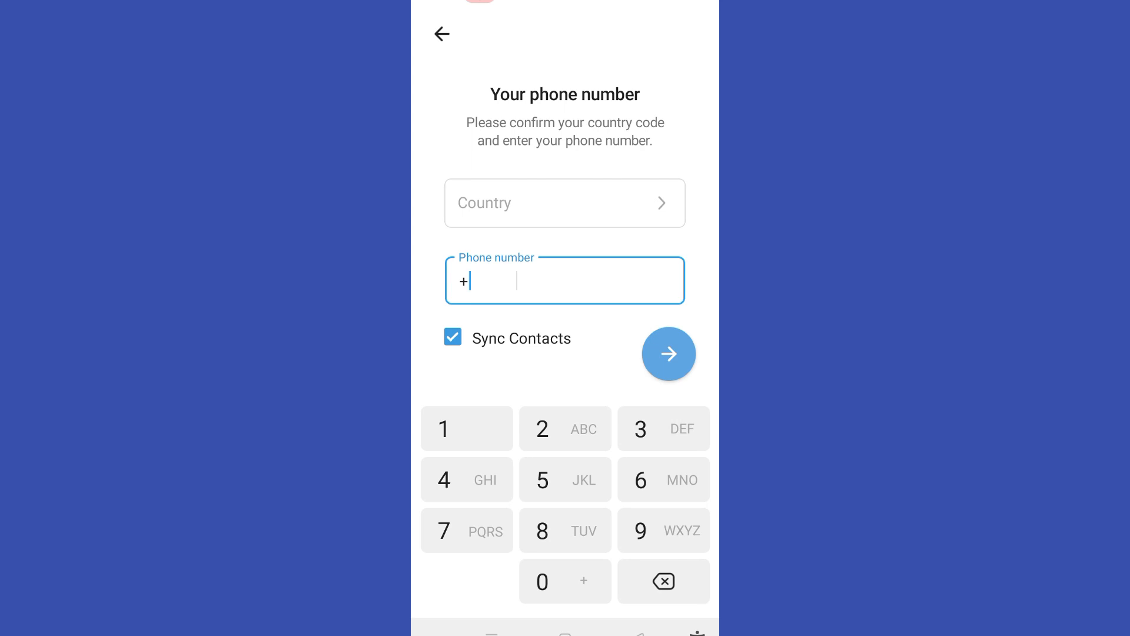
pyautogui.click(564, 203)
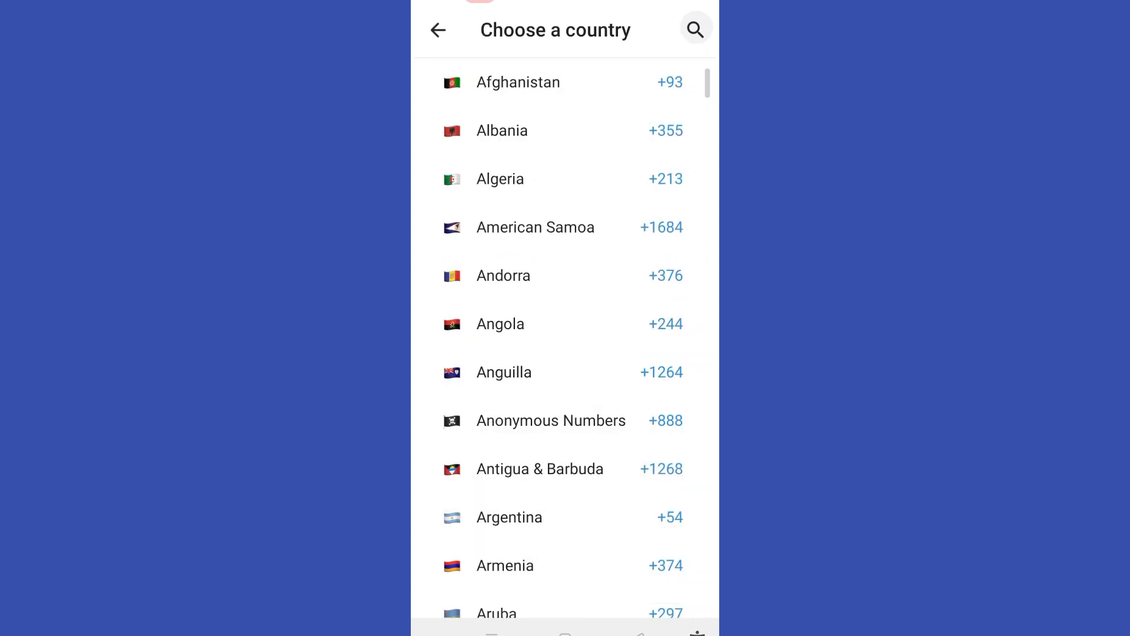
pyautogui.click(694, 30)
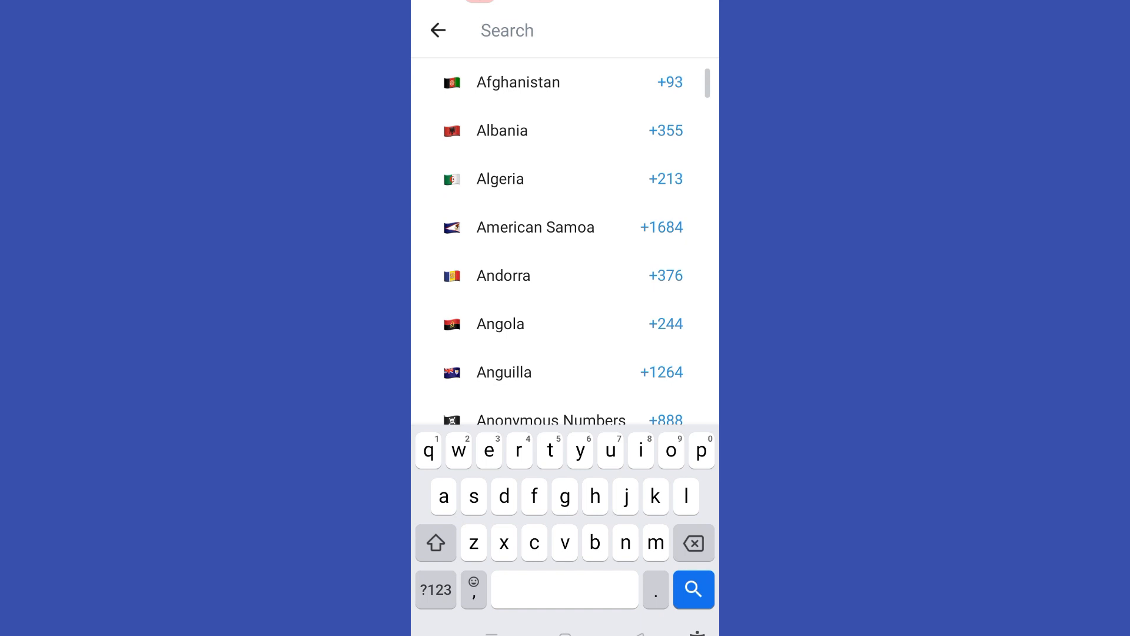
pyautogui.click(499, 177)
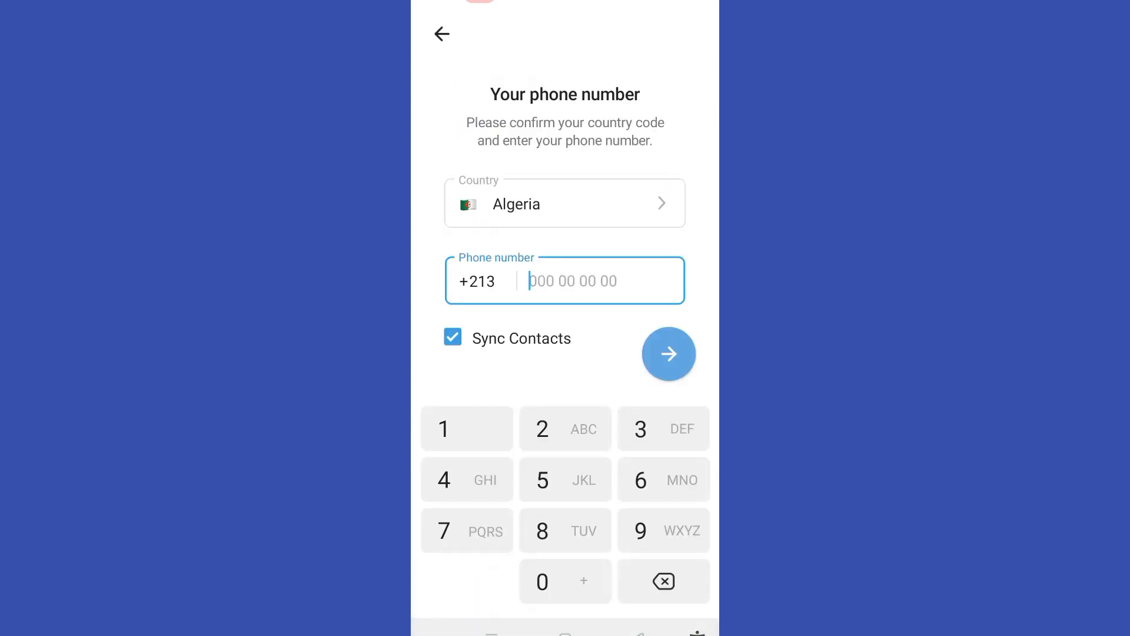
pyautogui.write('256354210')
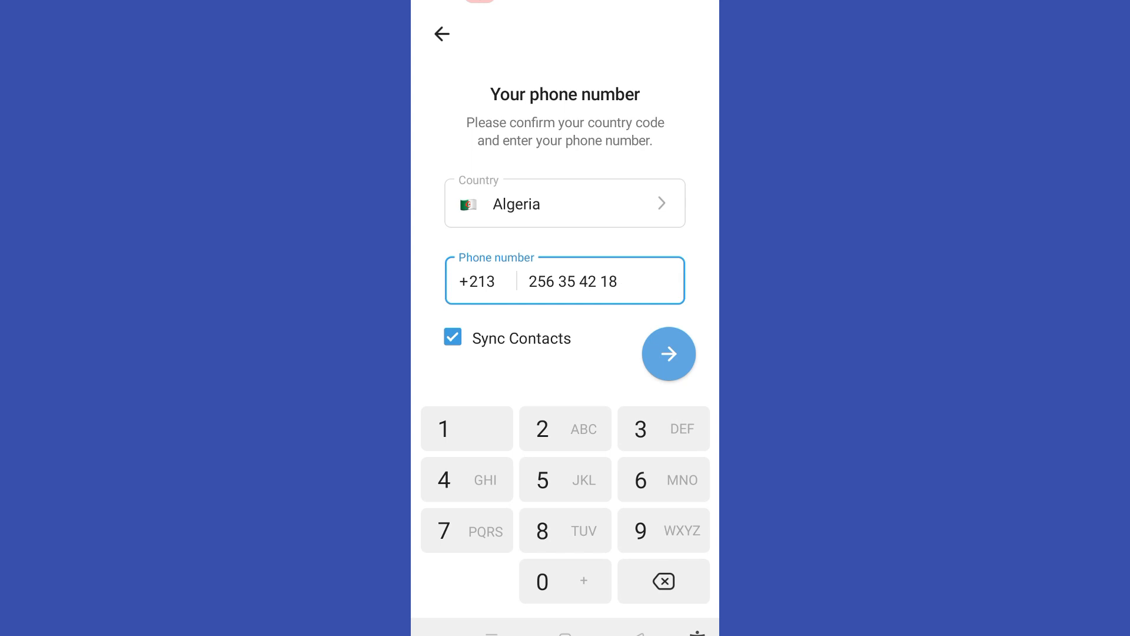
pyautogui.click(669, 355)
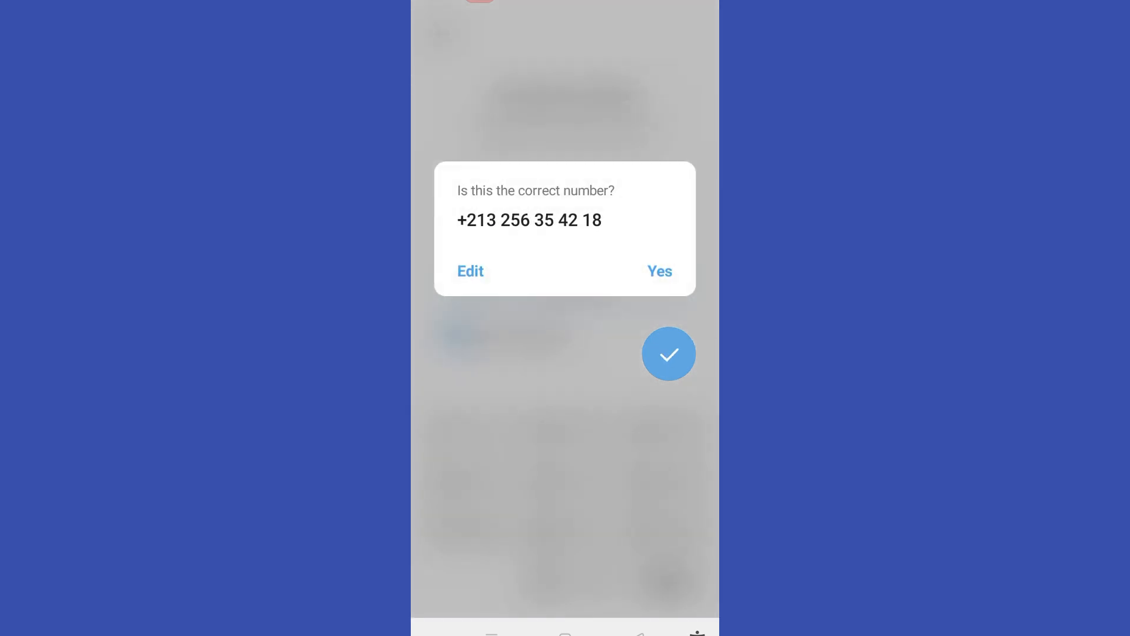
pyautogui.click(658, 270)
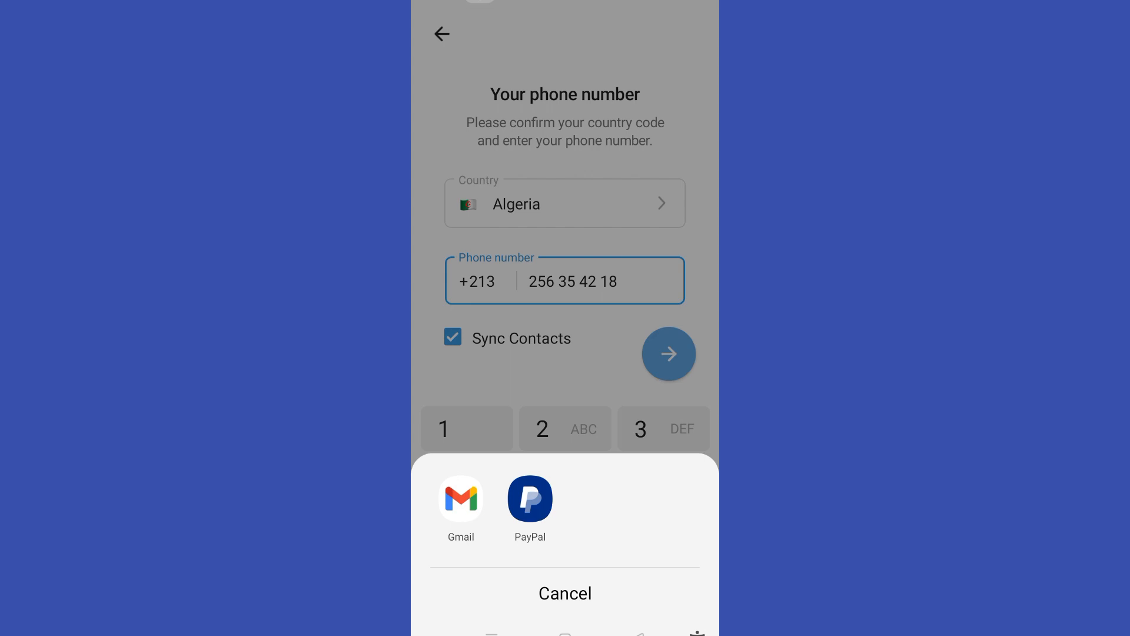
# Step: Pick Gmail from the share sheet to draft the support email
pyautogui.click(460, 502)
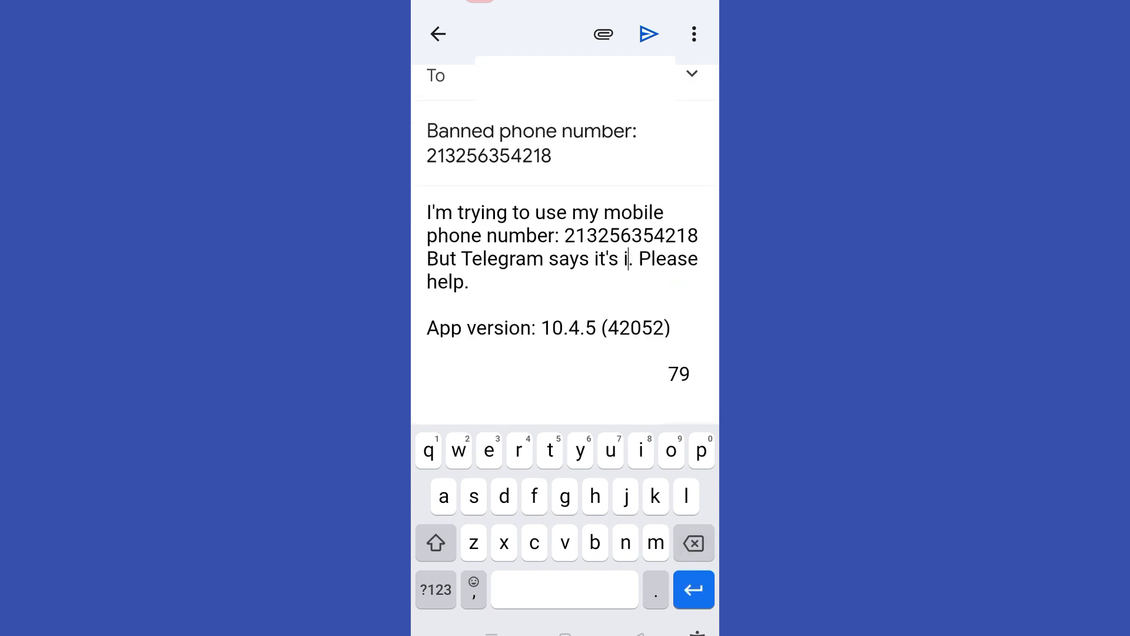
# Step: Write that the number is banned and ask to please check my account, I haven't
pyautogui.write('banned')
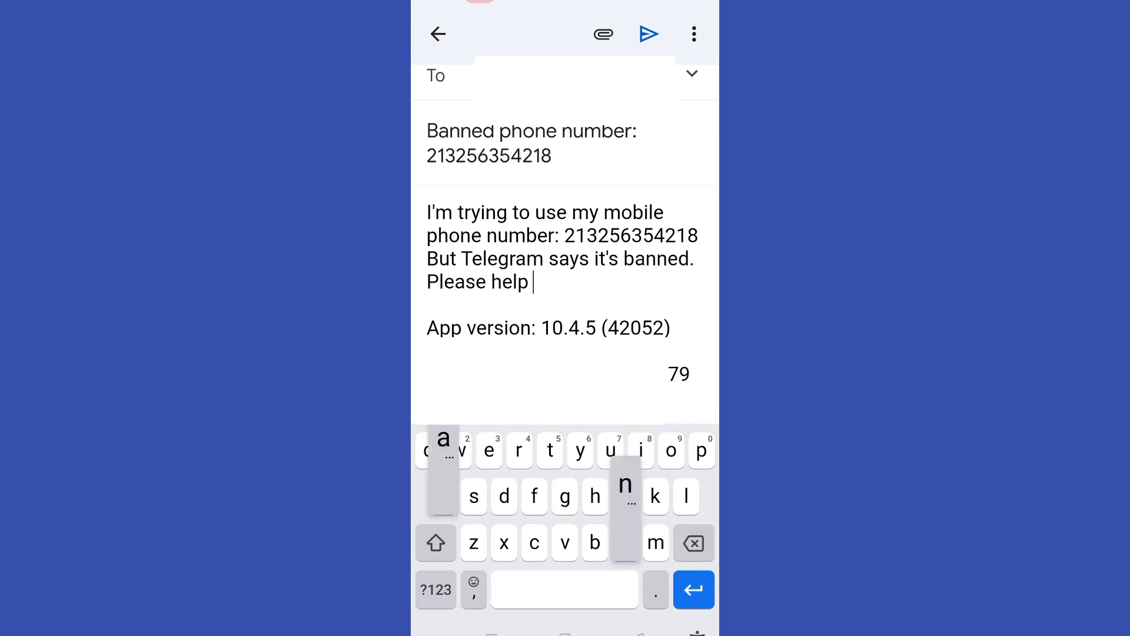
pyautogui.write('and please')
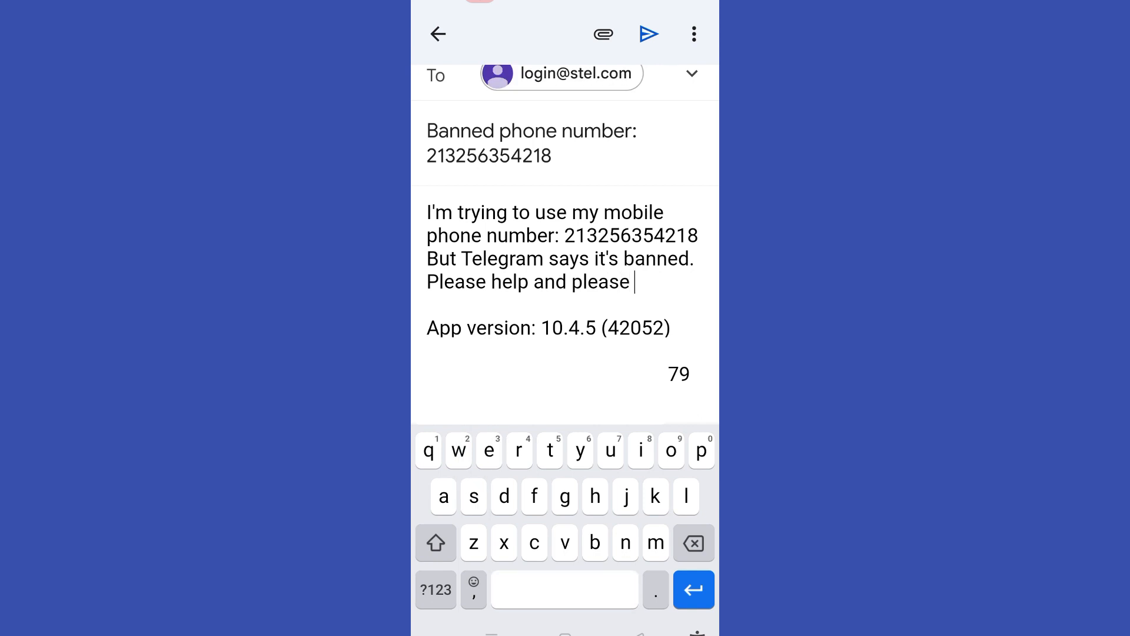
pyautogui.write('check')
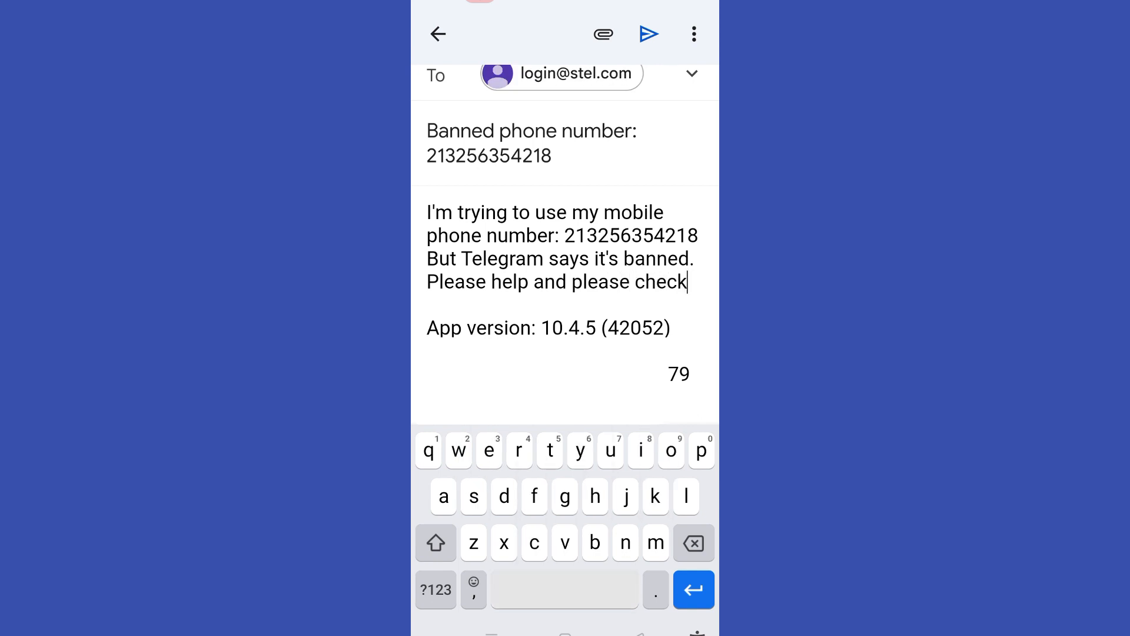
pyautogui.write('my account')
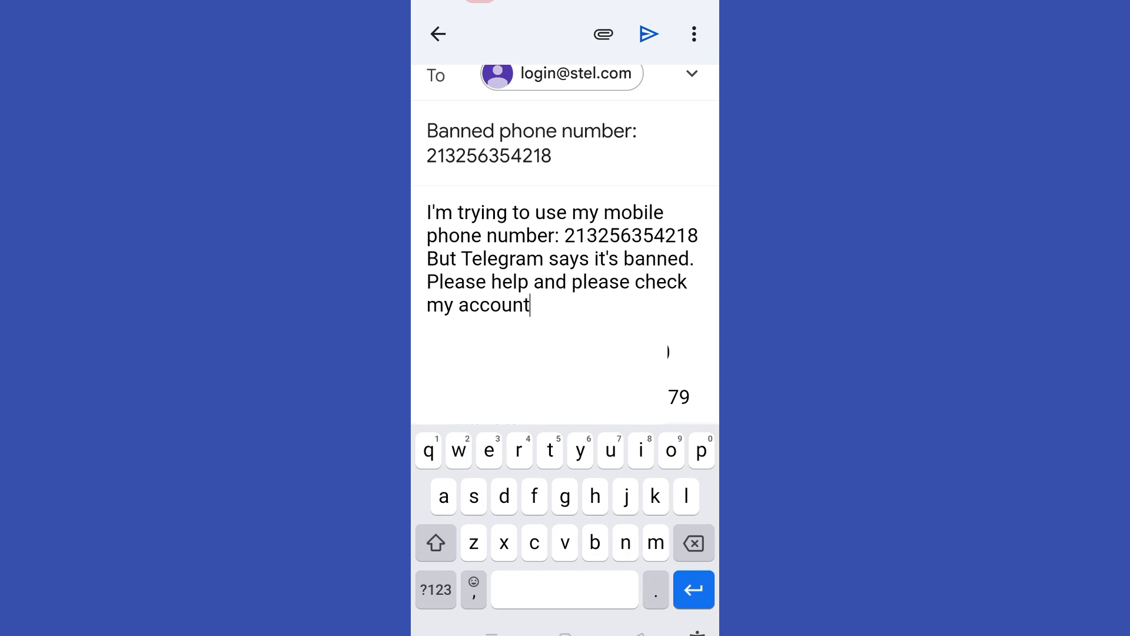
pyautogui.write(', I haven')
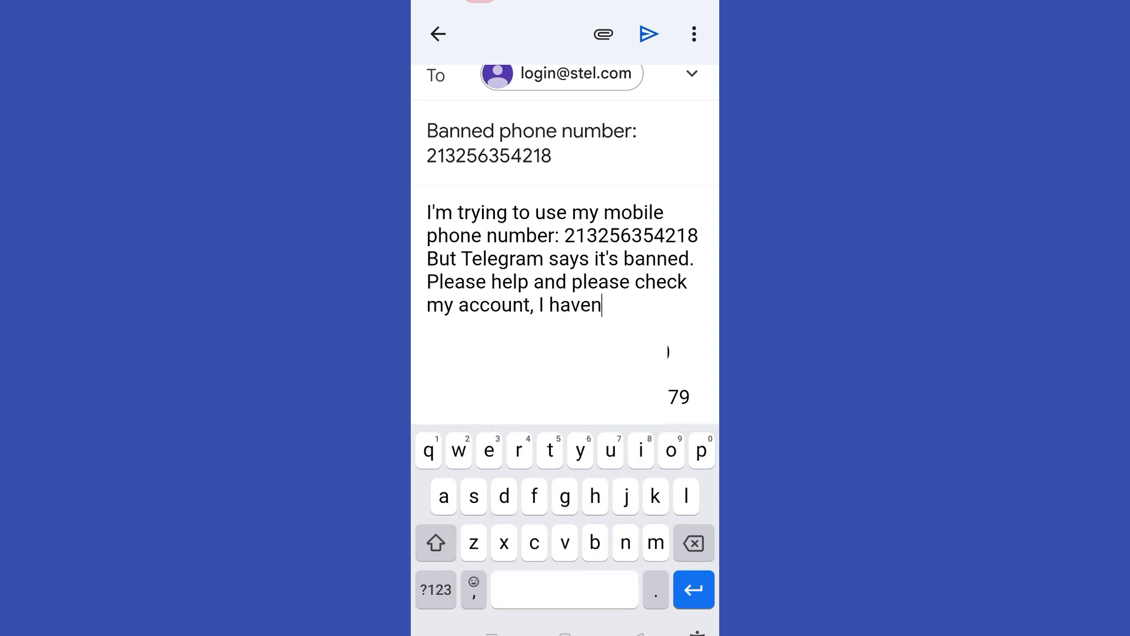
pyautogui.click(436, 588)
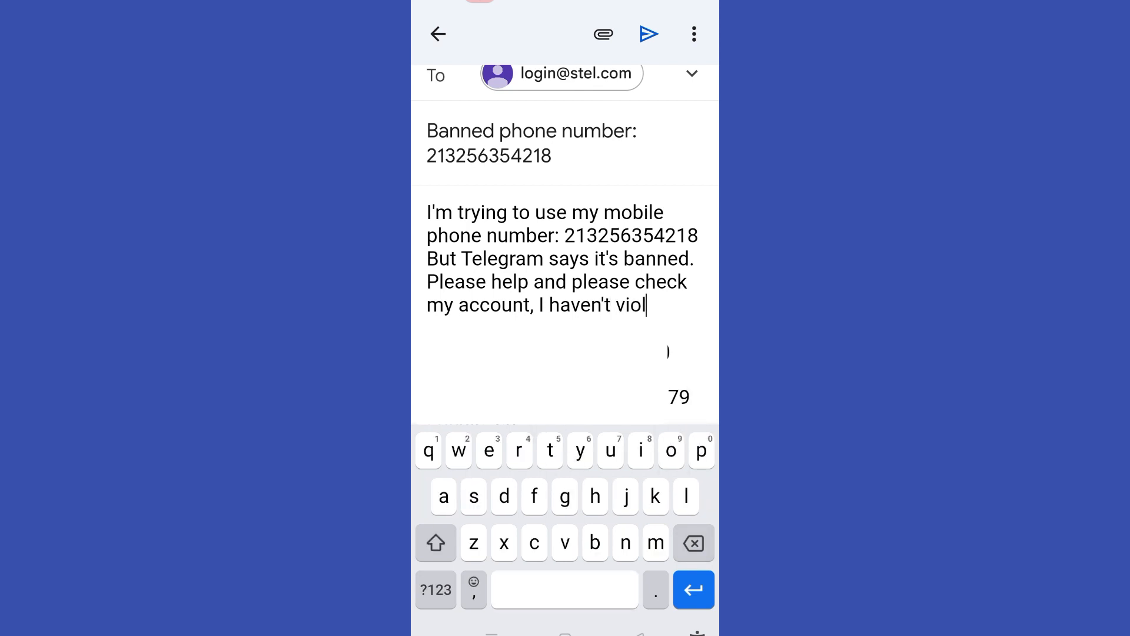
# Step: Continue the sentence with 'violated any terms and', fixing a stray letter
pyautogui.write('ated any')
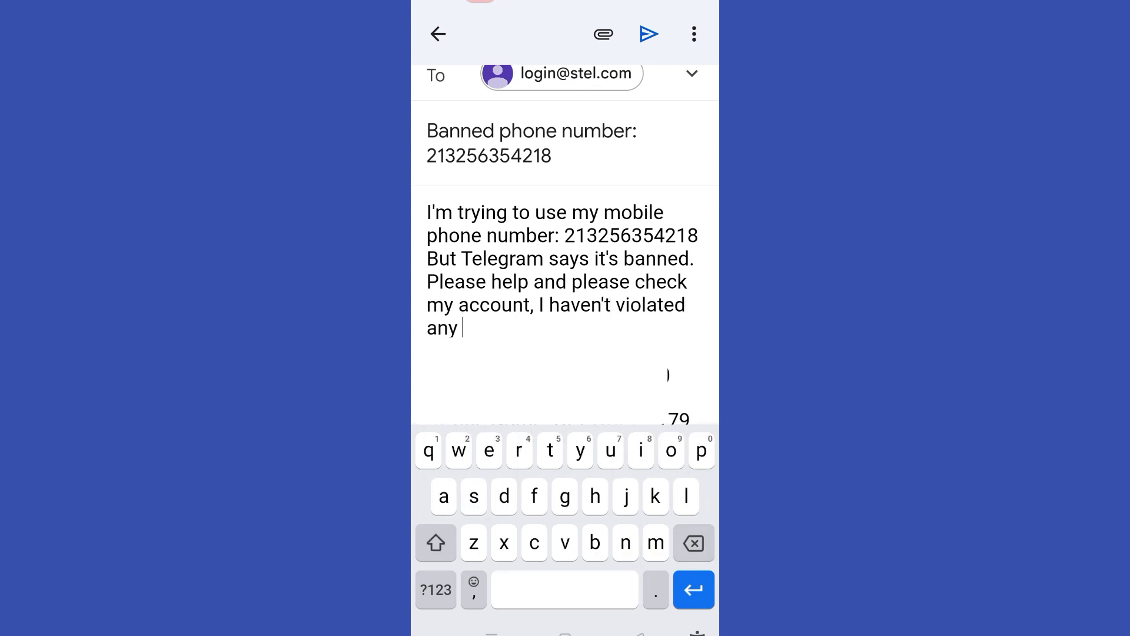
pyautogui.write('te')
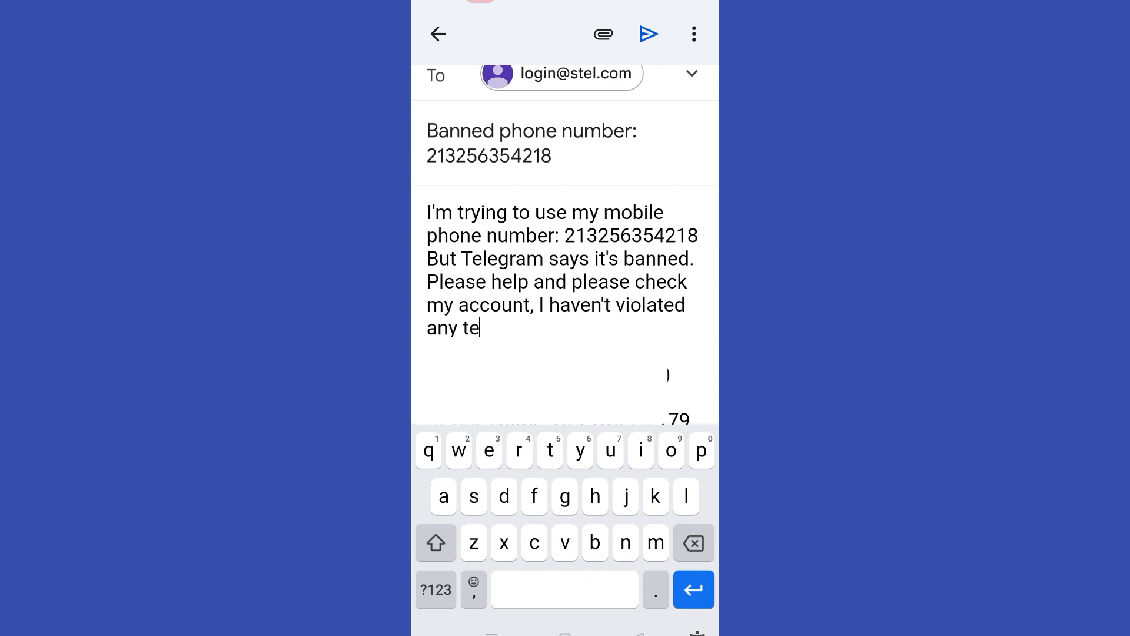
pyautogui.write('rms and')
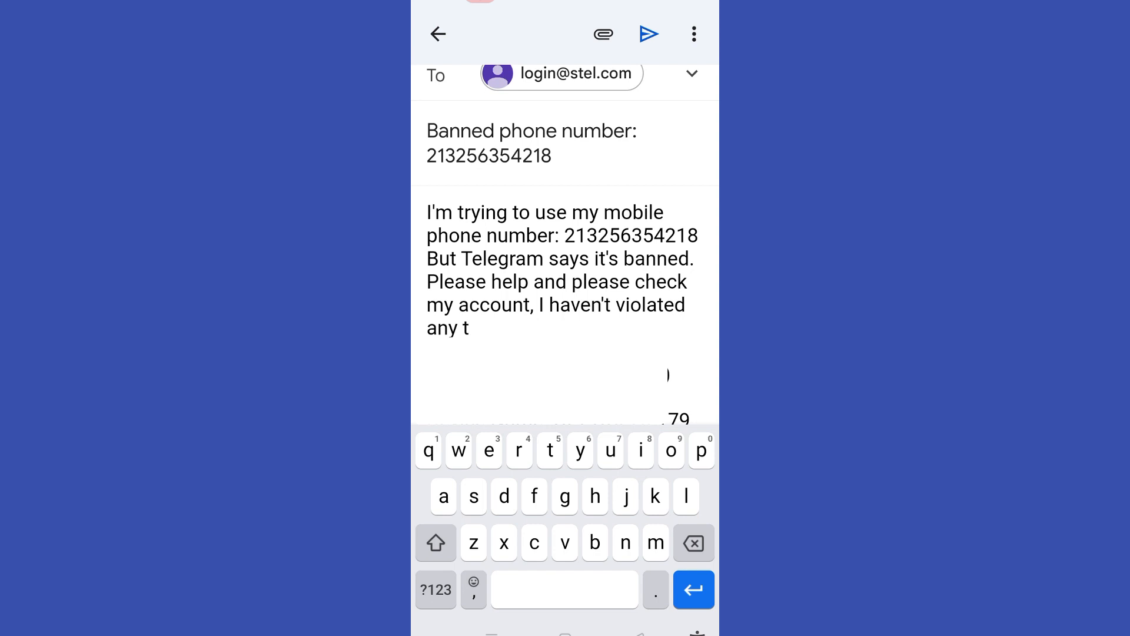
pyautogui.press('Backspace')
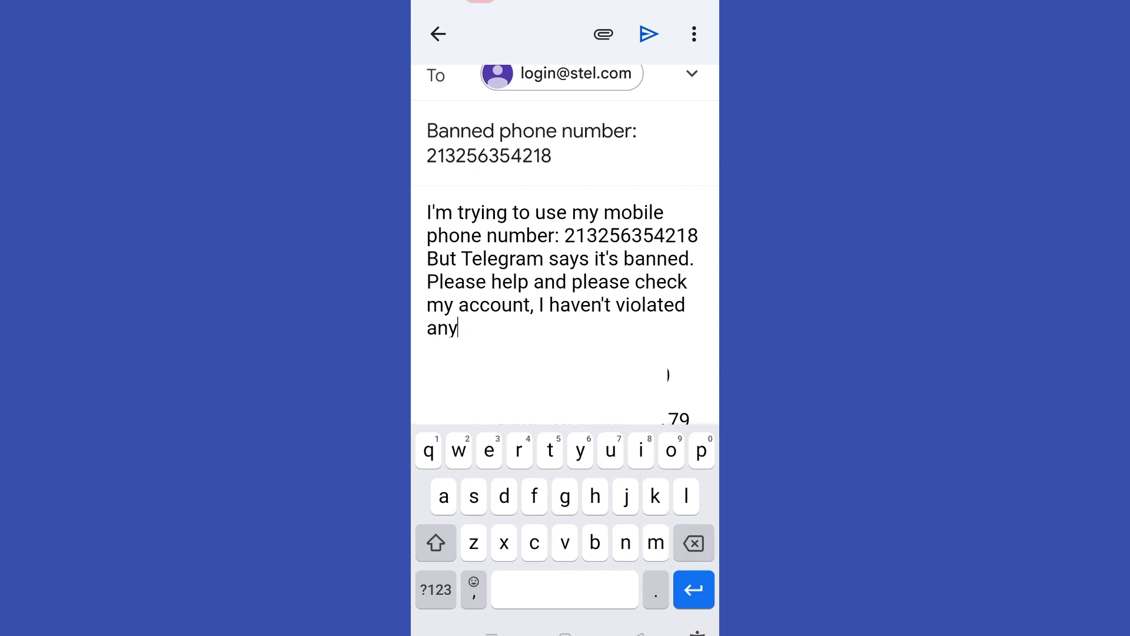
# Step: Finish with 'anything yet', 'Thank' and 'please unban my account'
pyautogui.write('thing yet')
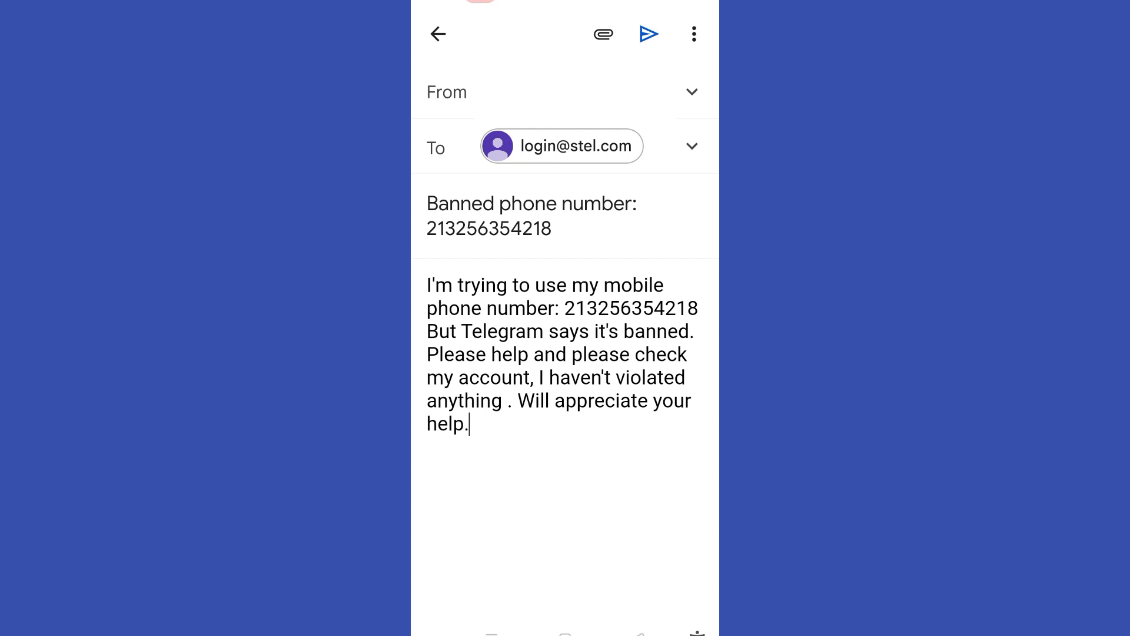
pyautogui.write('Thank You an')
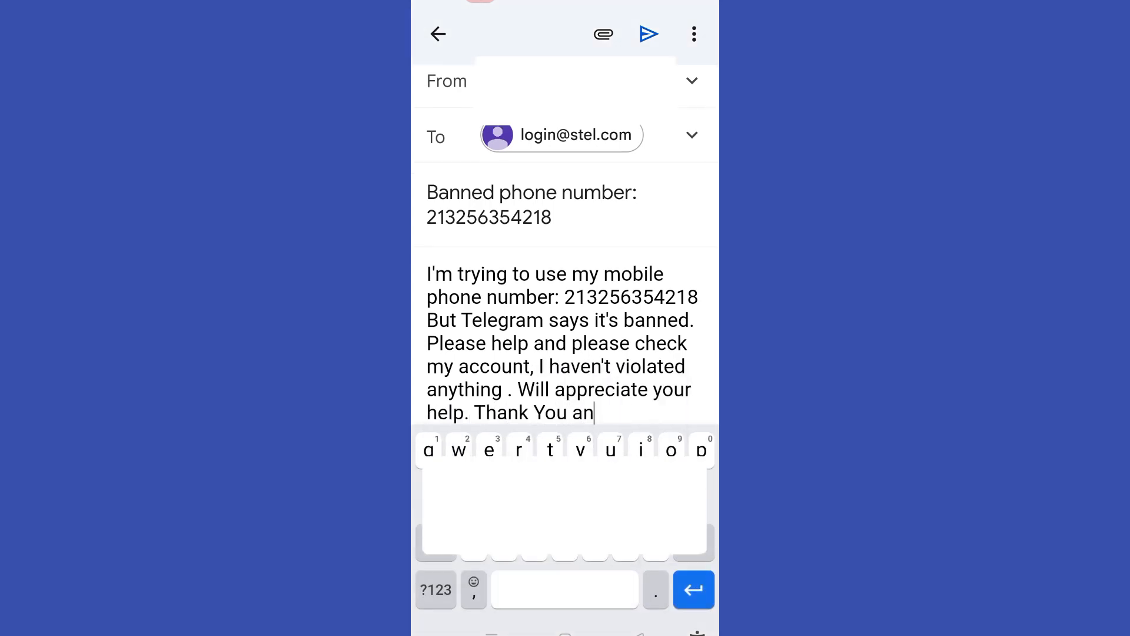
pyautogui.write('d please un')
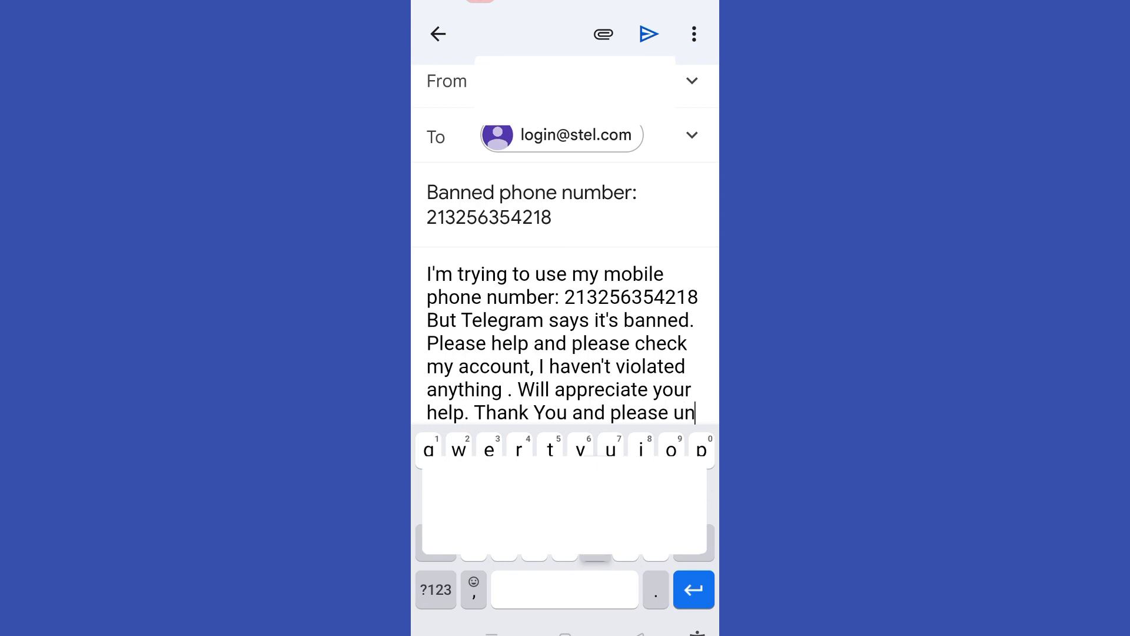
pyautogui.write('ban my acc')
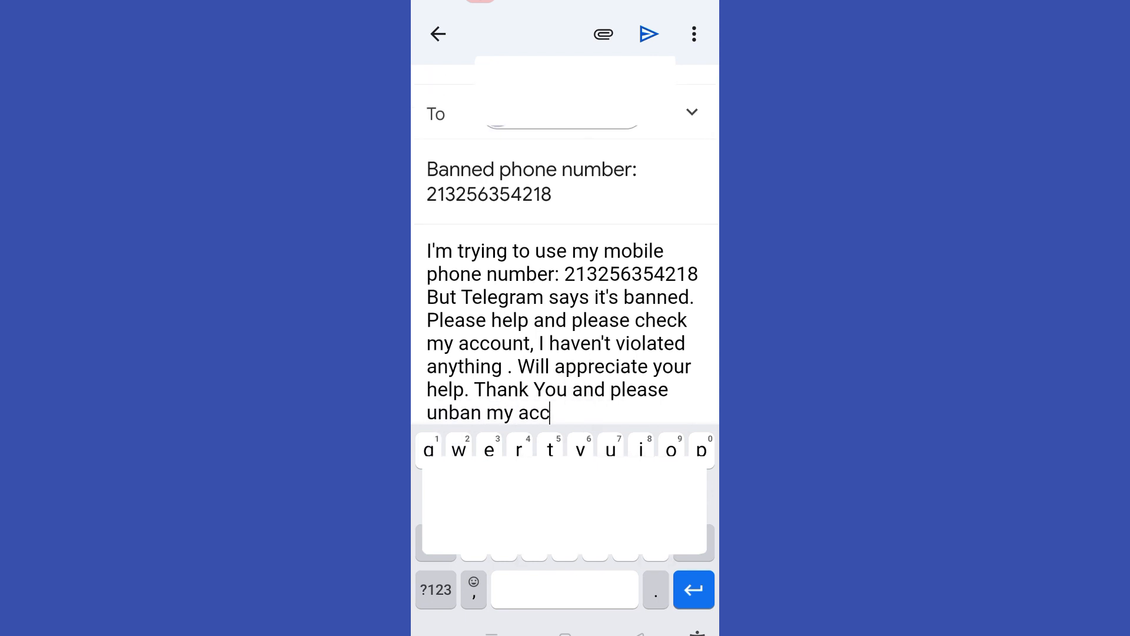